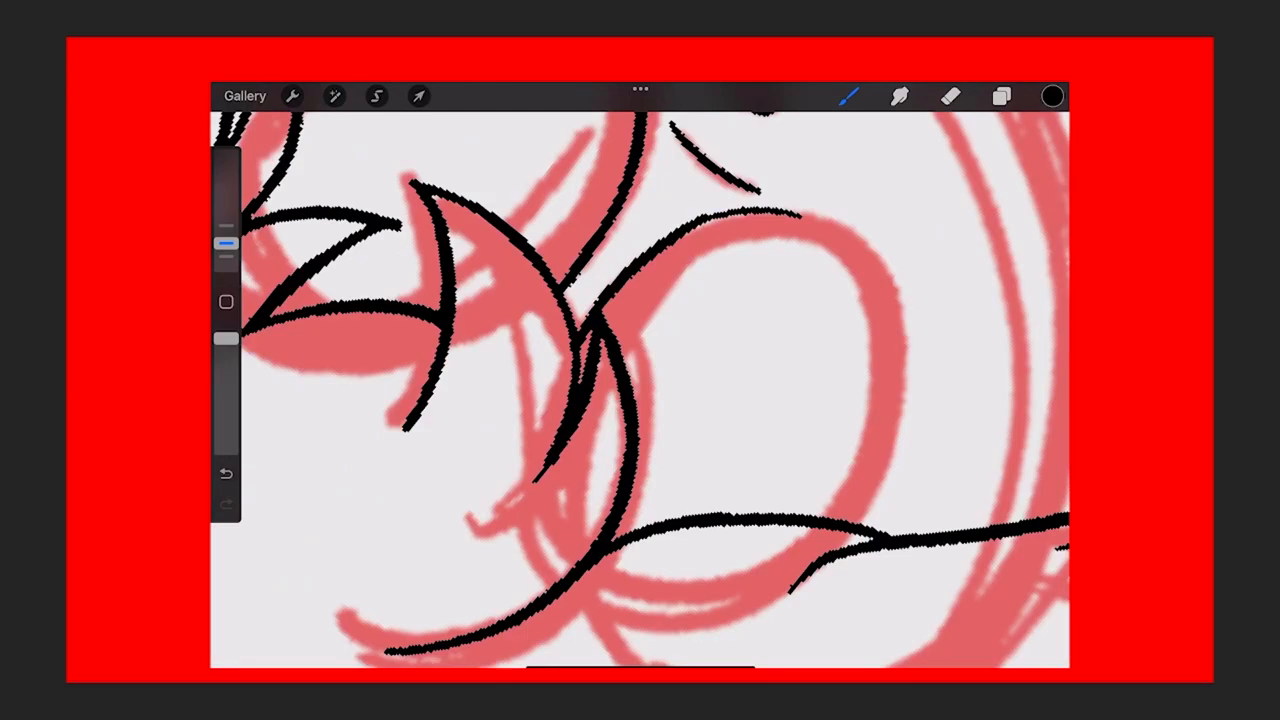
- Trace the red sketch in black ink, drawing the spiky wing outlines and two small hearts
click(952, 96)
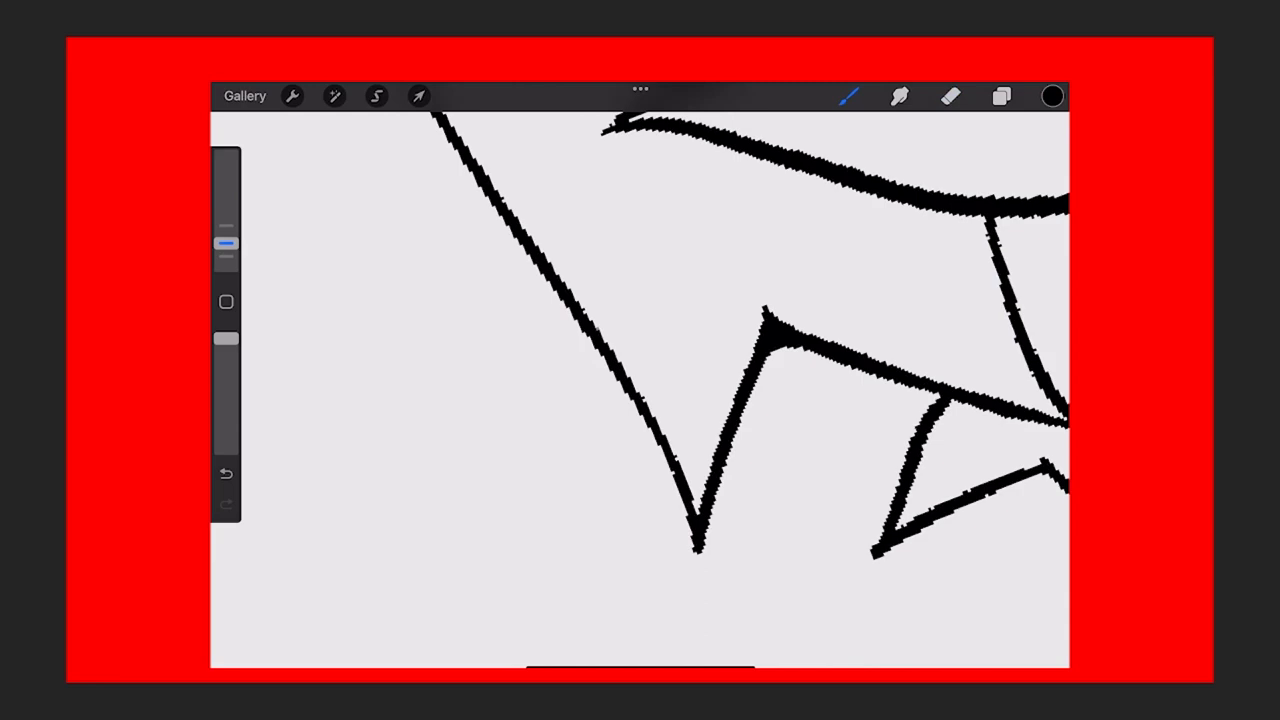
click(950, 96)
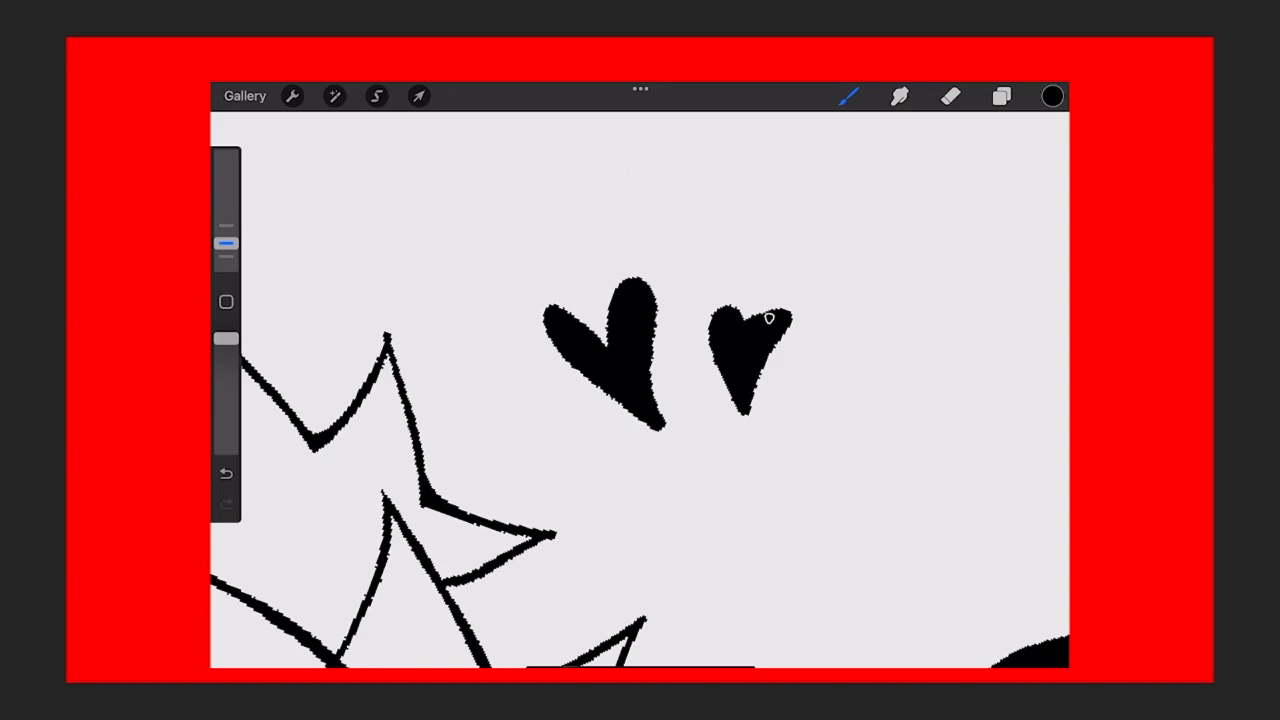
- Ink the keyboard outline with star and cloud doodles, then ColorDrop blue onto the character's body
click(1000, 96)
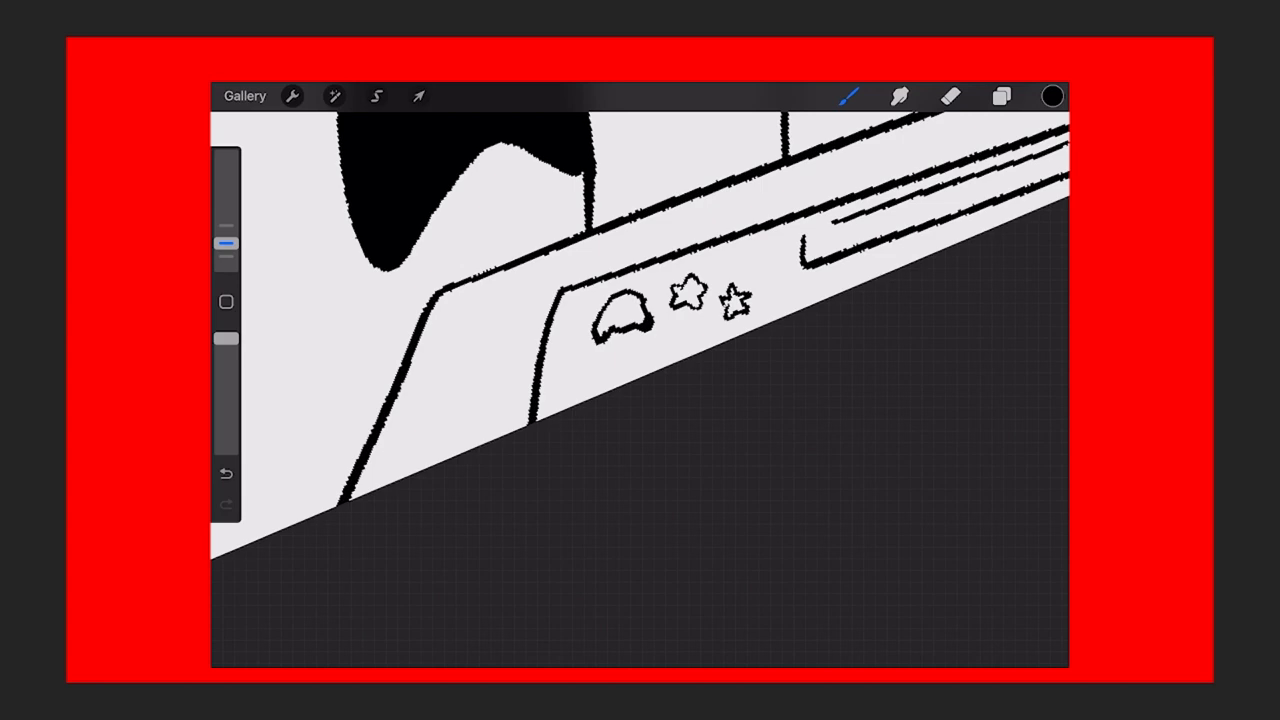
click(1000, 96)
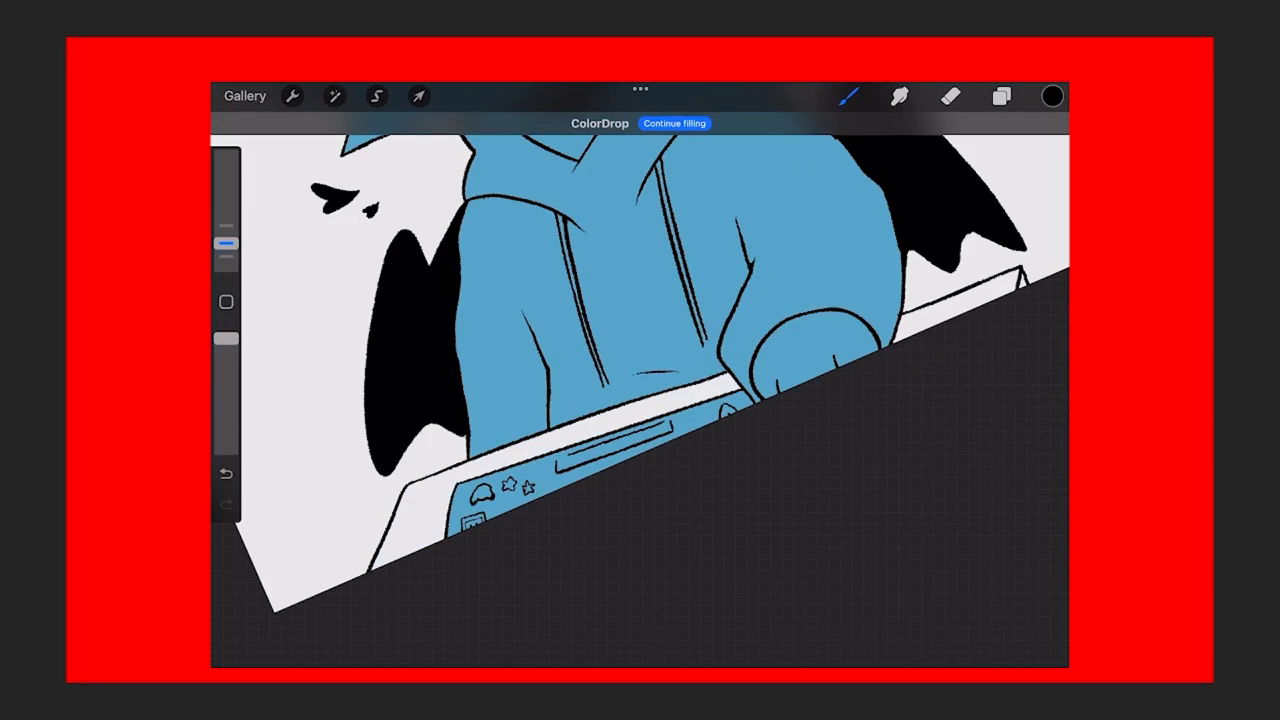
click(1052, 96)
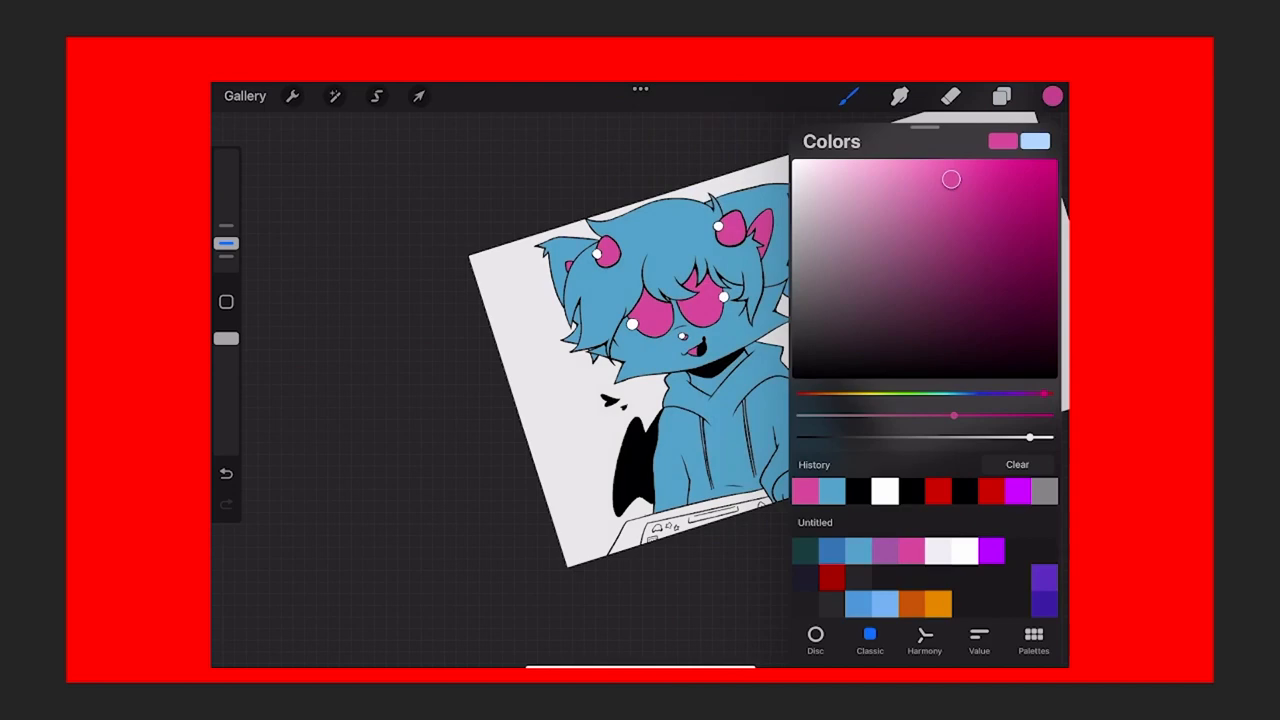
- ColorDrop pink into the glasses and bows, black into the hoodie, and blue into the fur details
click(1000, 96)
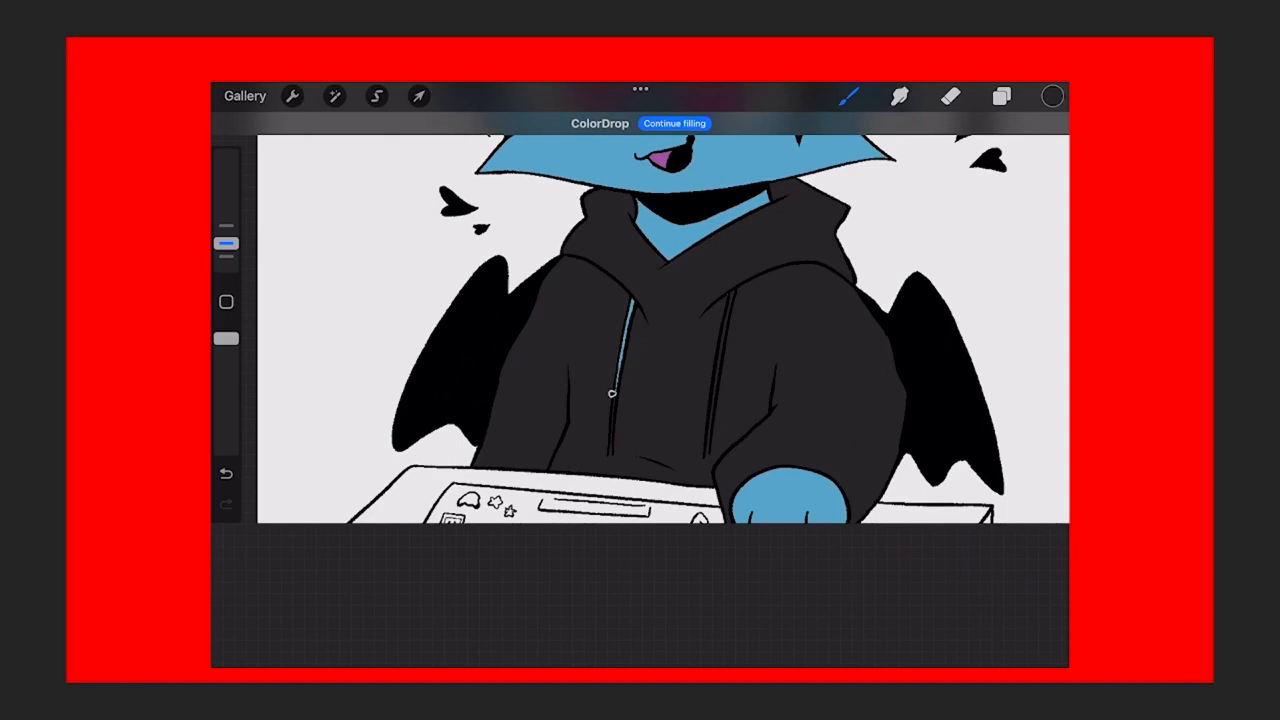
click(1000, 96)
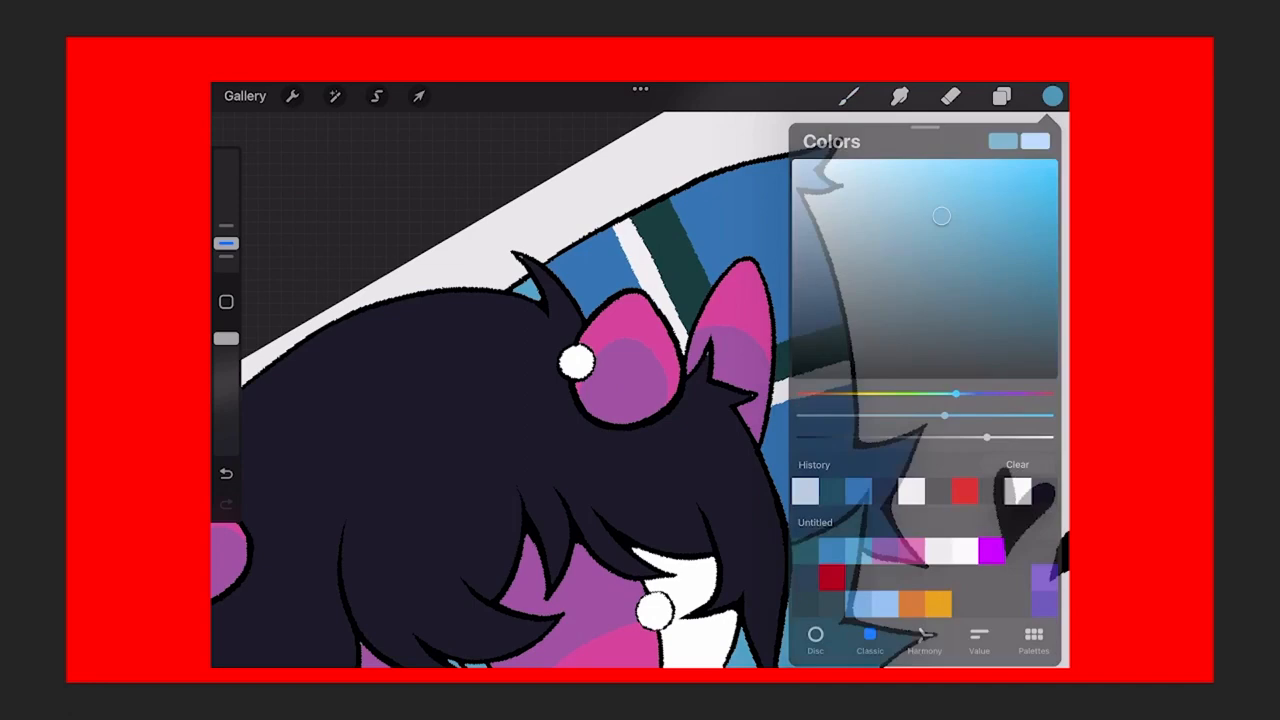
click(1000, 96)
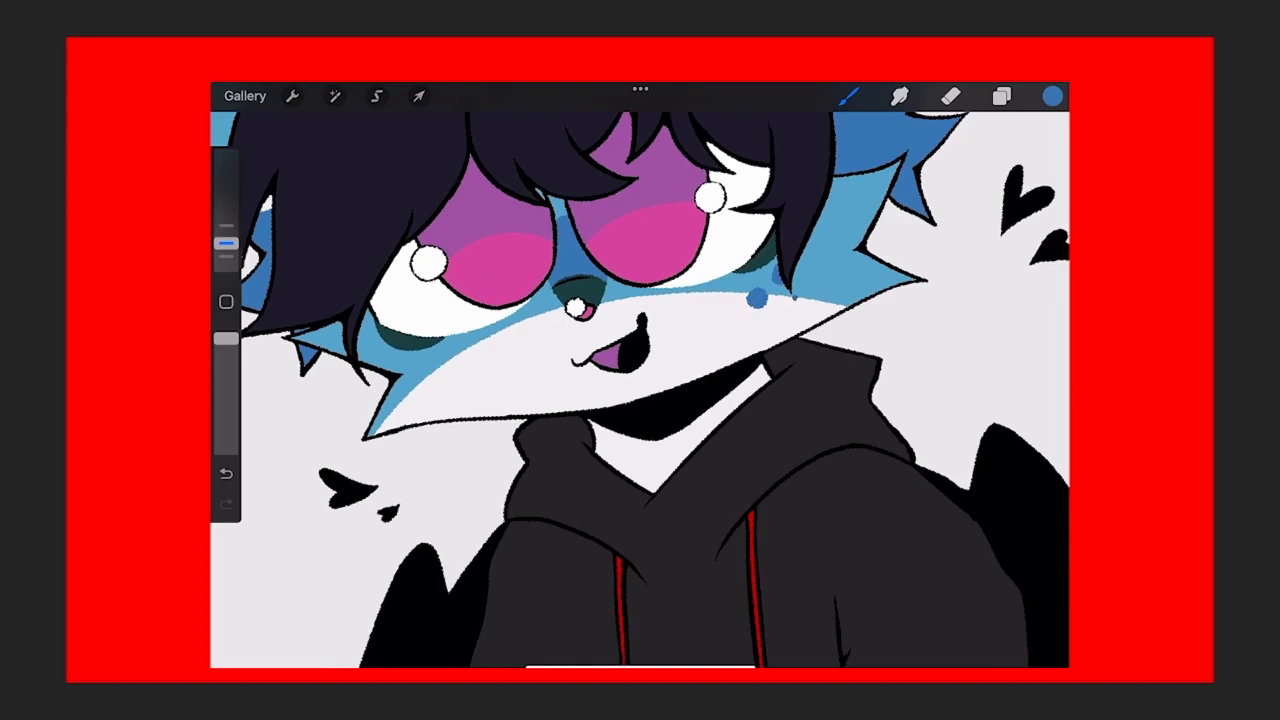
- Isolate the cheek with a freehand selection and paint blue fur marks, then shade the hoodie dark purple
click(376, 96)
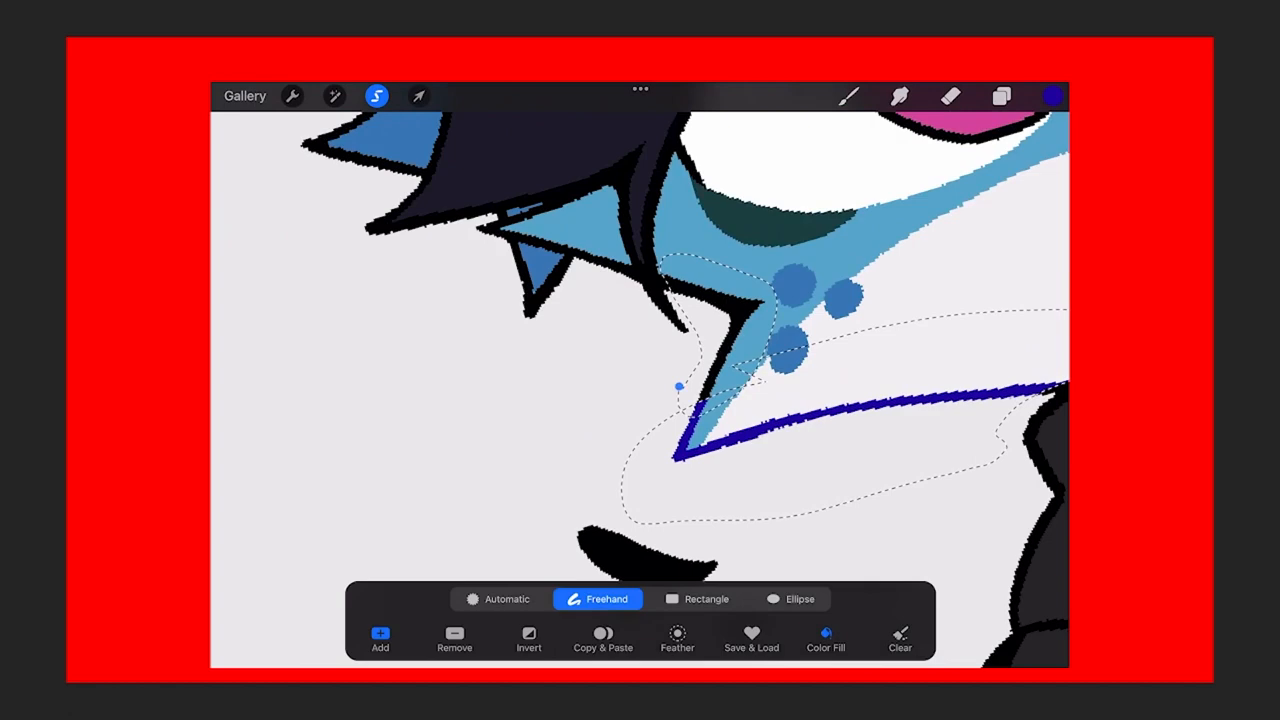
click(1000, 96)
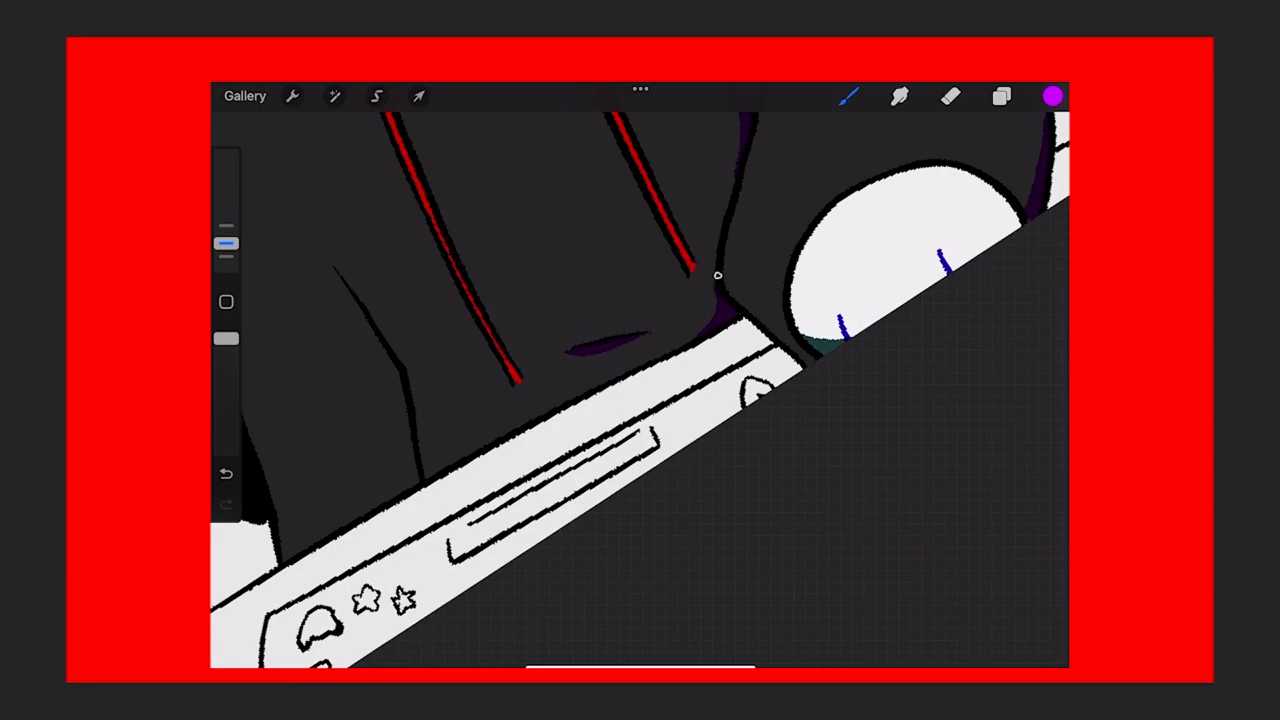
- Fill the keyboard panel dark and colour its stickers yellow and red
click(1000, 96)
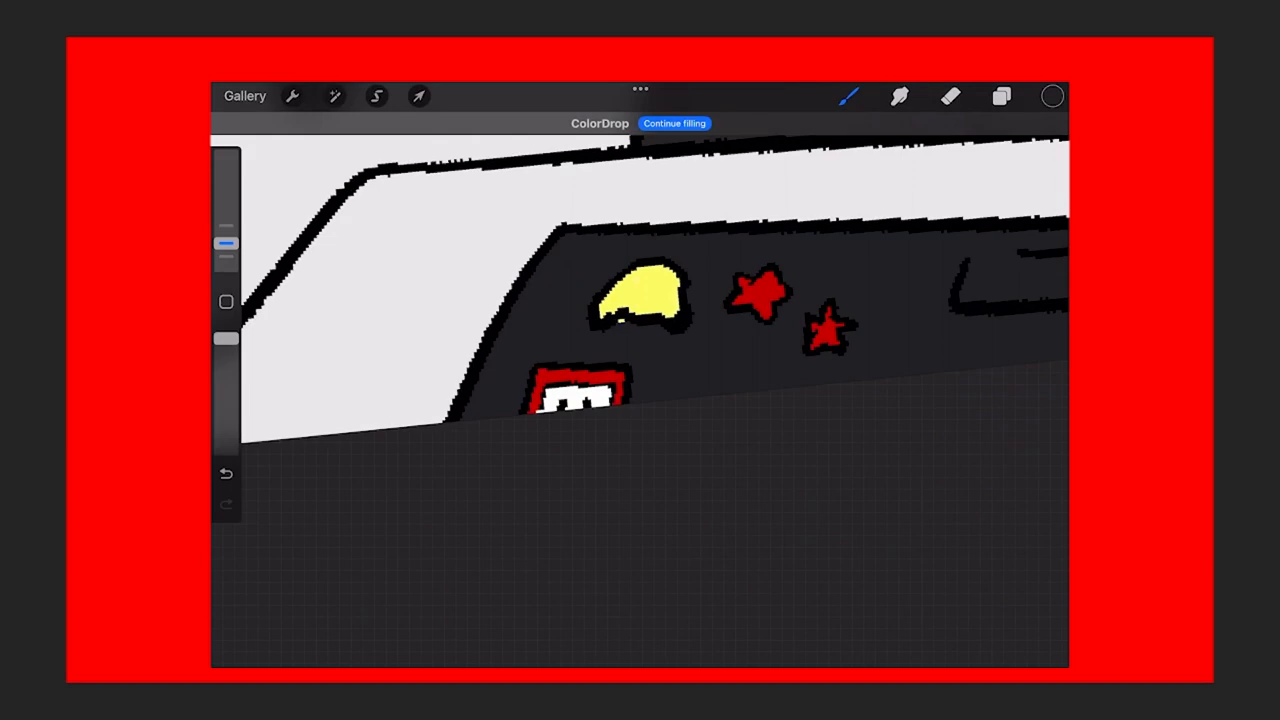
click(1052, 96)
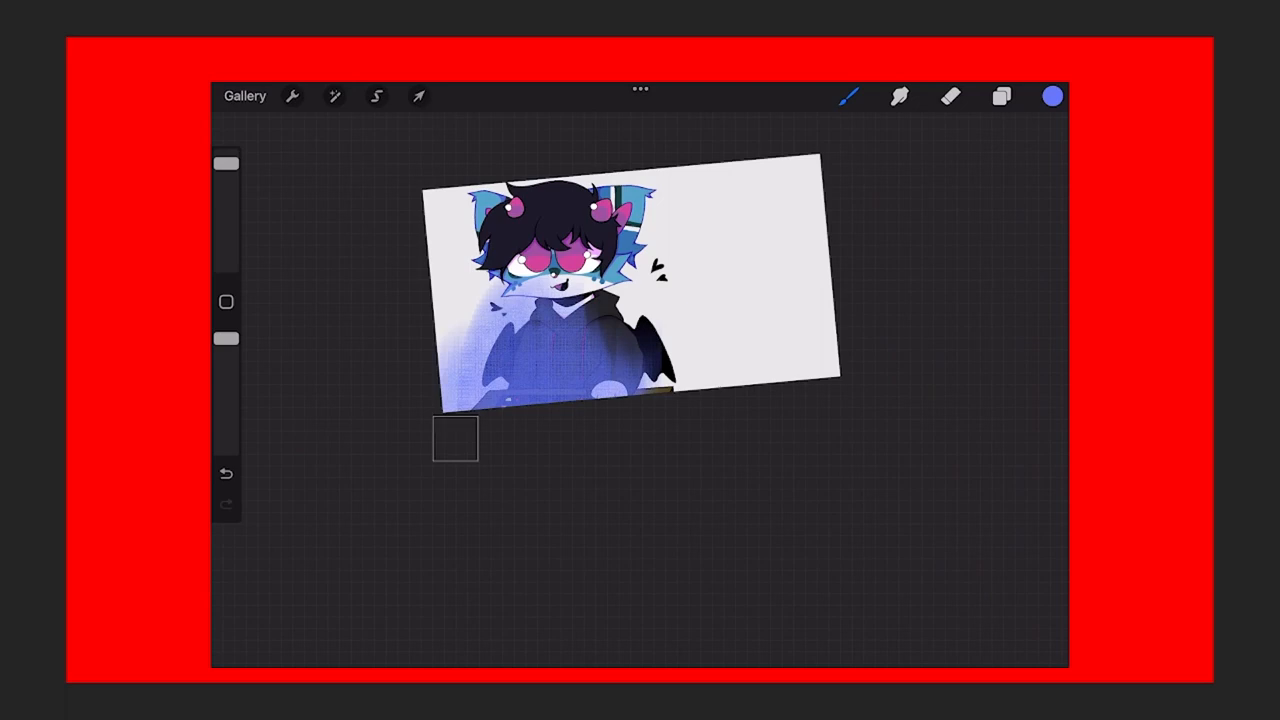
- Set the blue glow layer to Soft Light, scale the illustration down uniformly, and letter INTERNET FRIENDS in red
click(1000, 96)
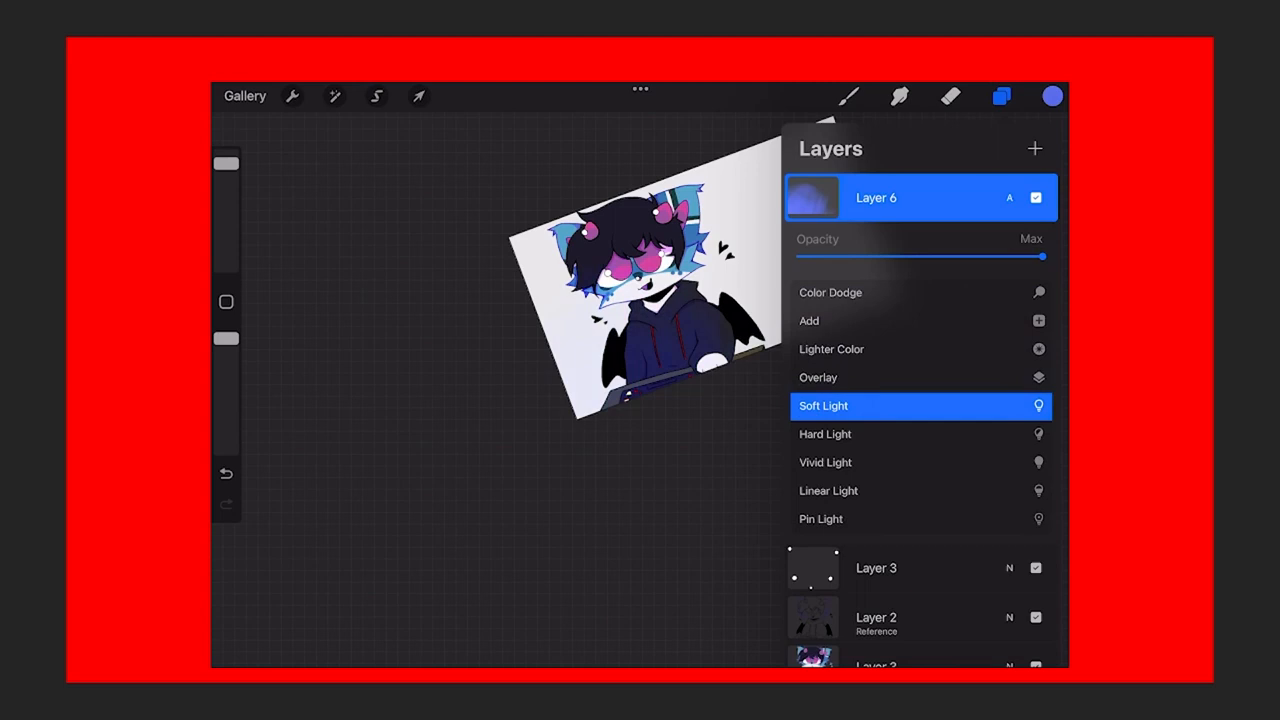
click(418, 96)
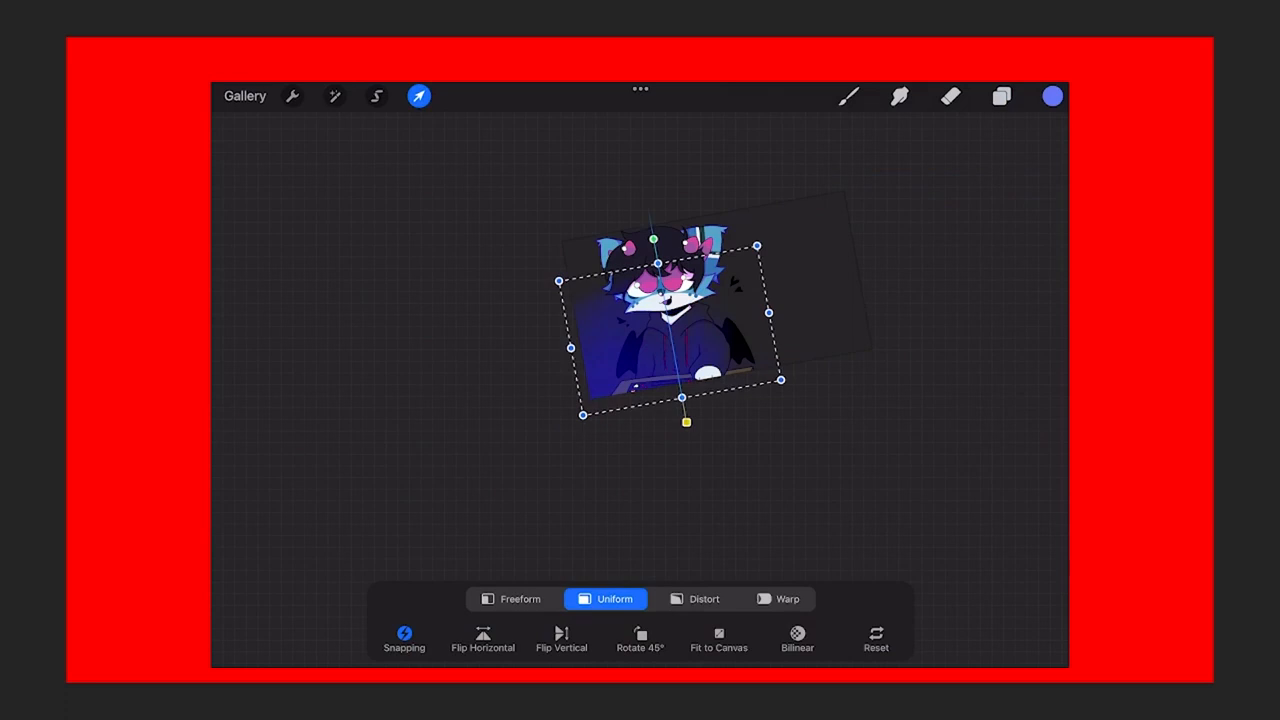
click(1000, 96)
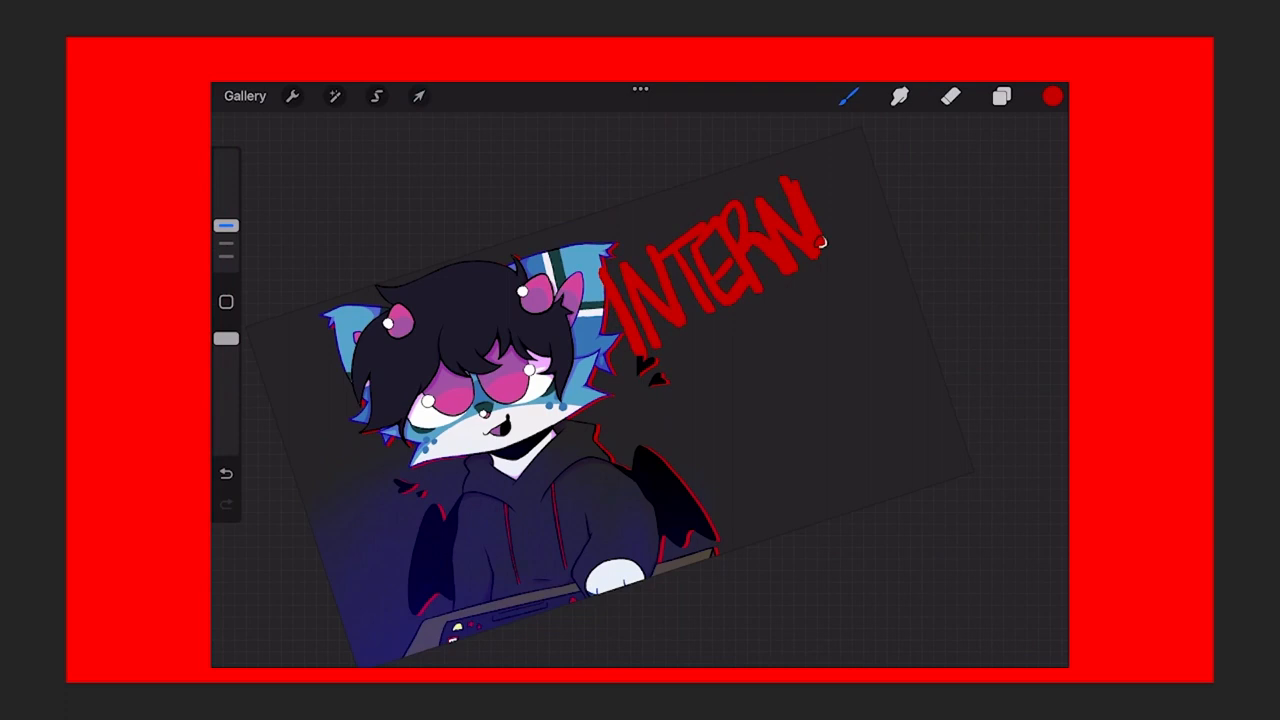
click(1052, 96)
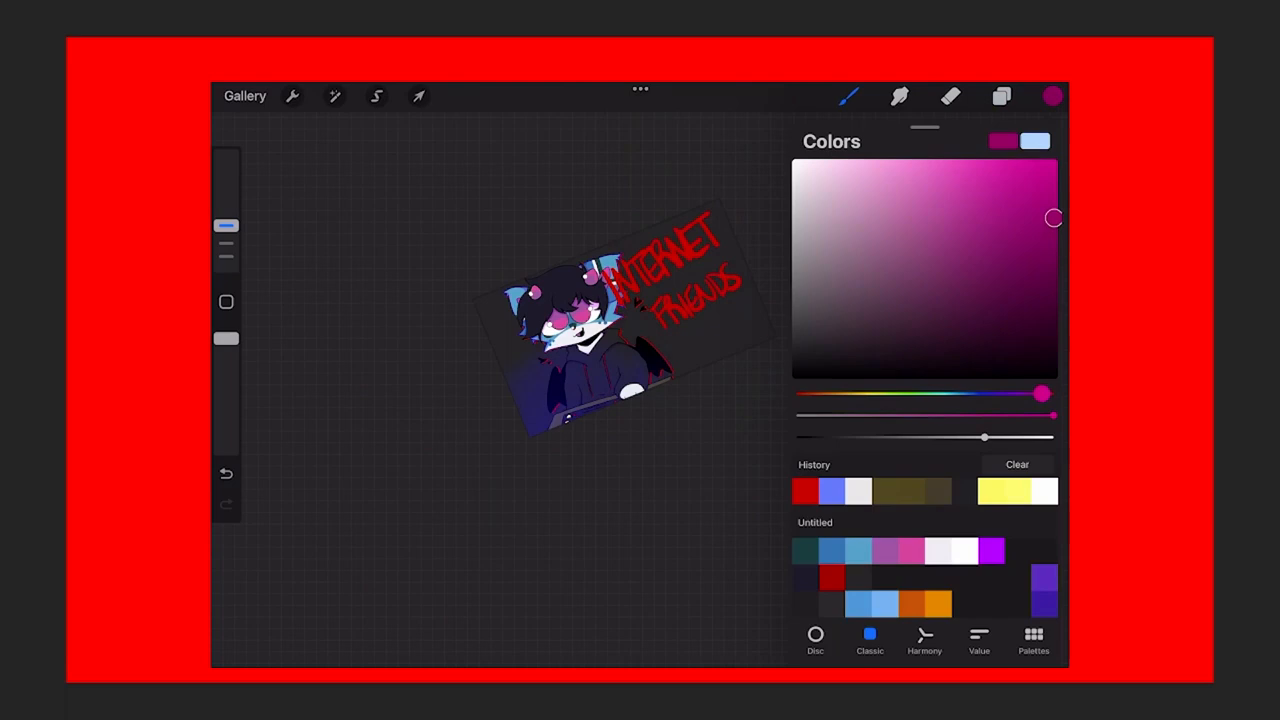